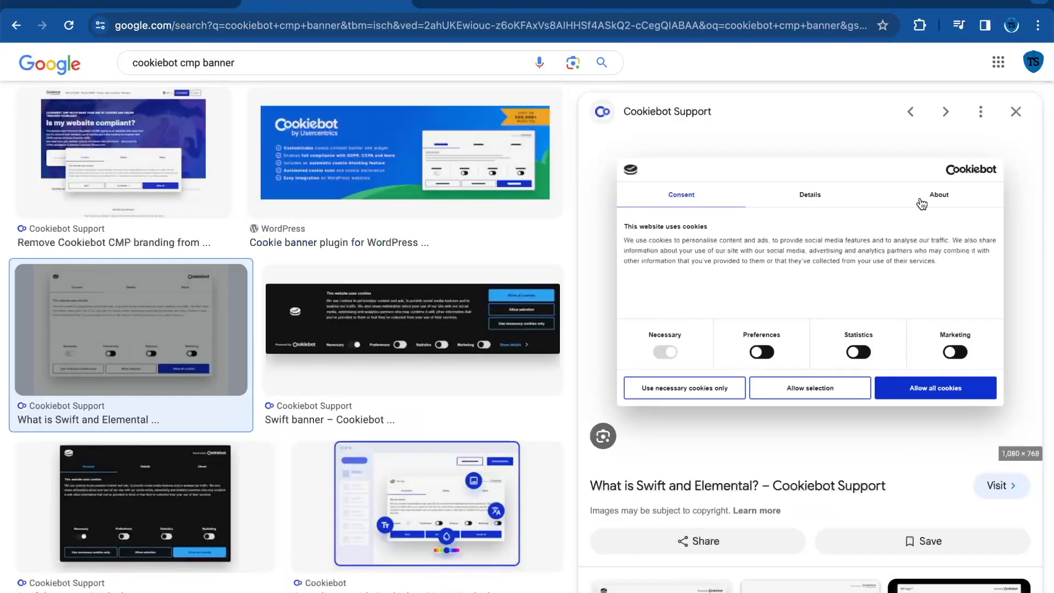
pyautogui.moveTo(946, 185)
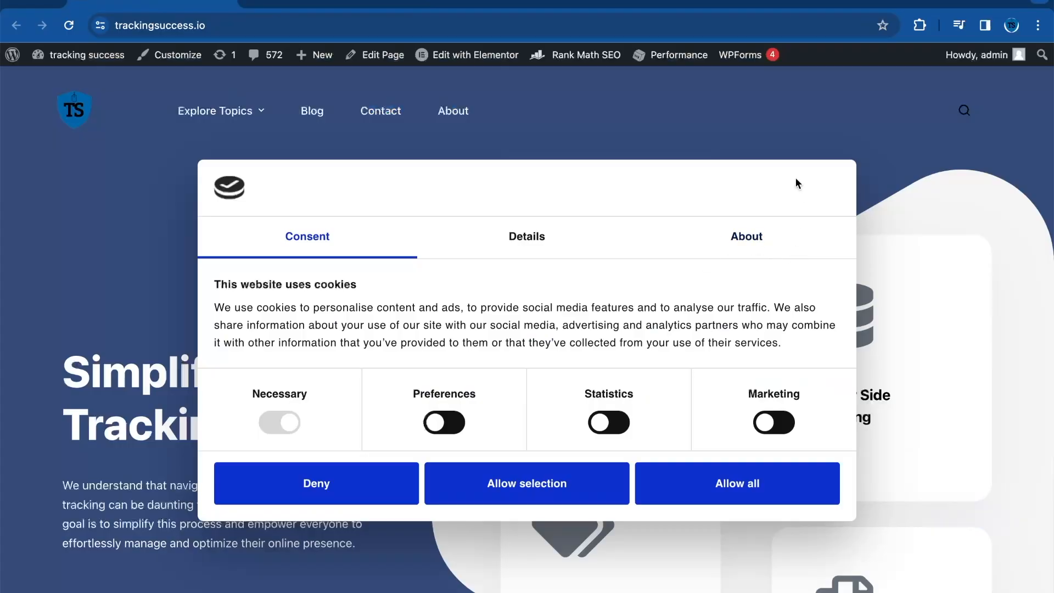
pyautogui.moveTo(754, 173)
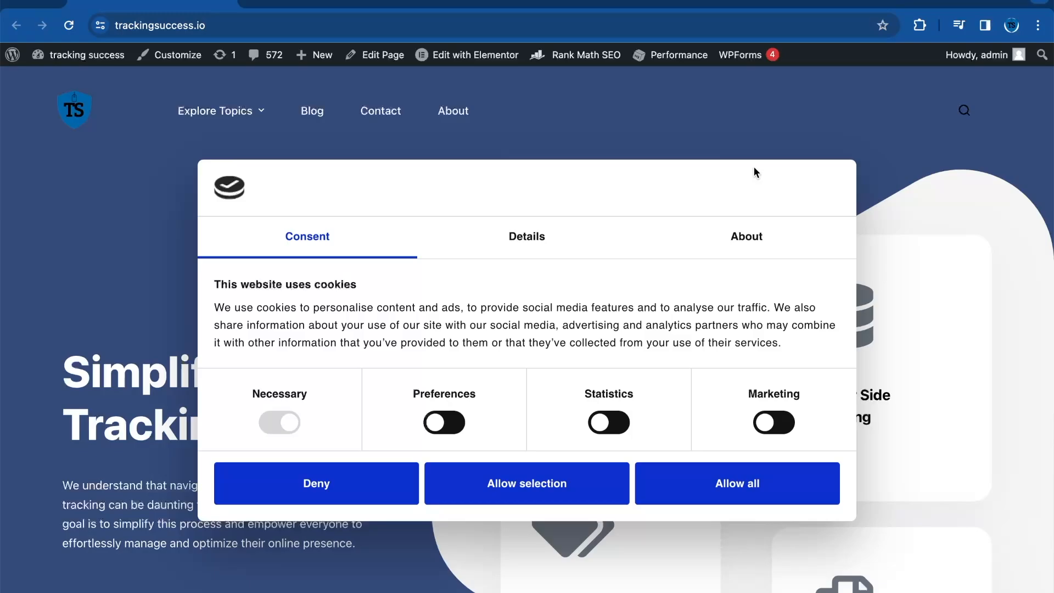
pyautogui.moveTo(381, 240)
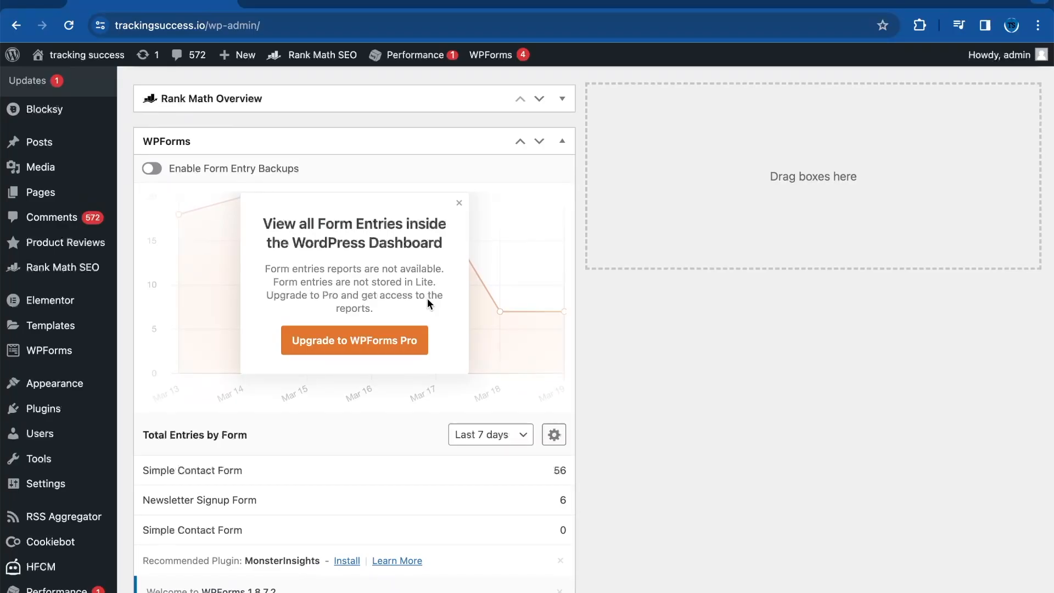
# - Scroll the wp-admin sidebar to reach HFCM > All Snippets
pyautogui.scroll(-3)
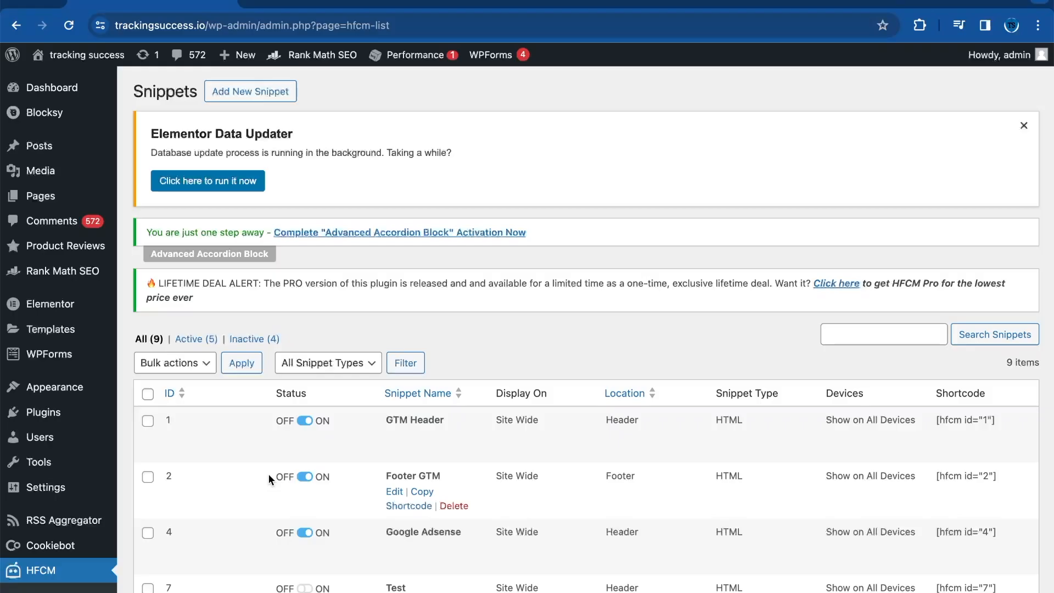
pyautogui.scroll(-3)
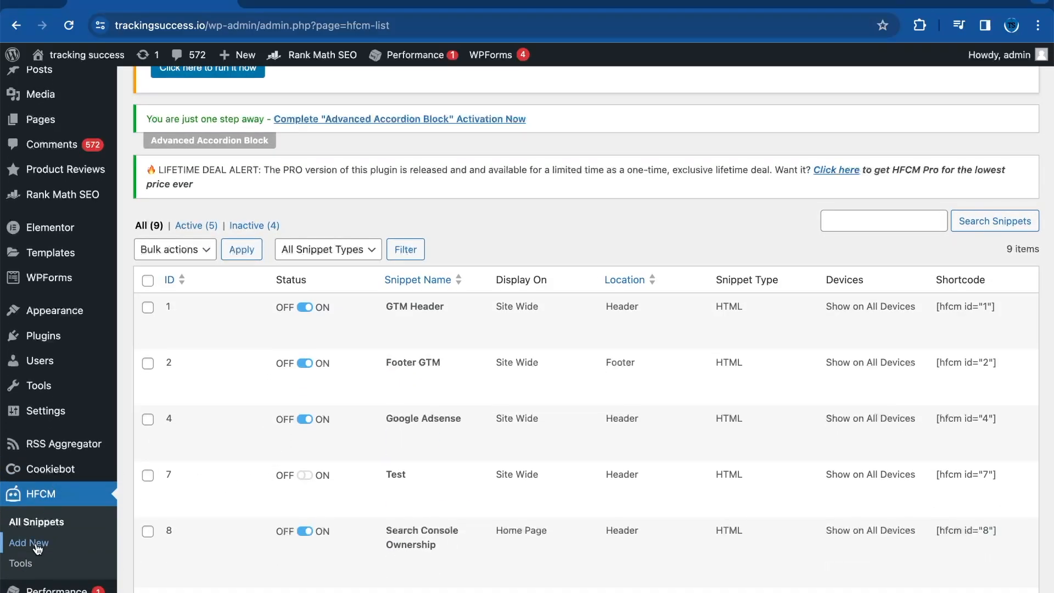
# - Start a new HFCM snippet named 'Cookiebot disable' located in the Header
pyautogui.click(30, 543)
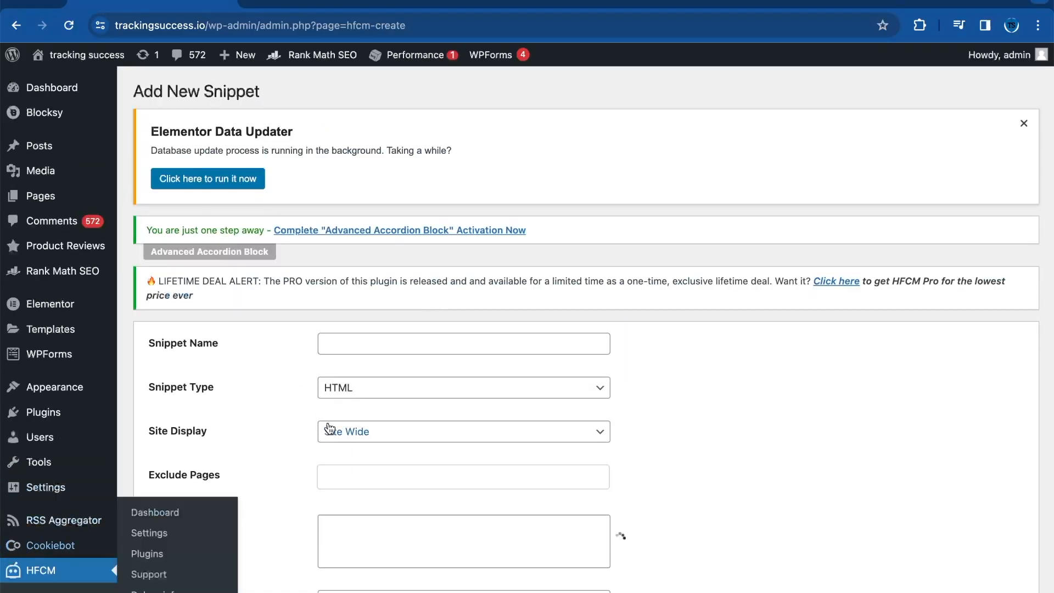
pyautogui.click(463, 342)
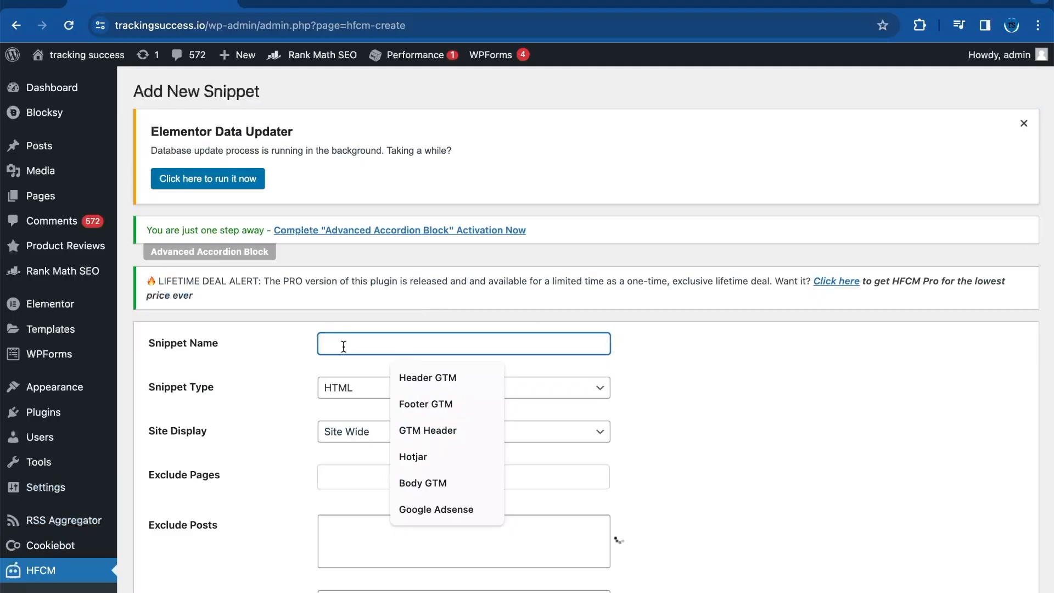
pyautogui.write('Cookiebot disable')
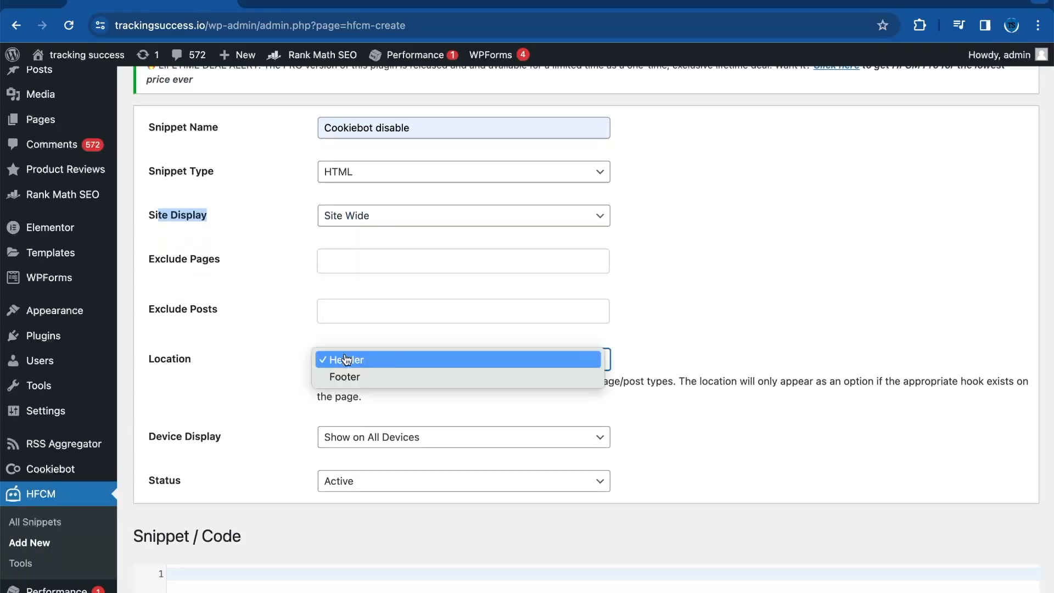
pyautogui.click(342, 359)
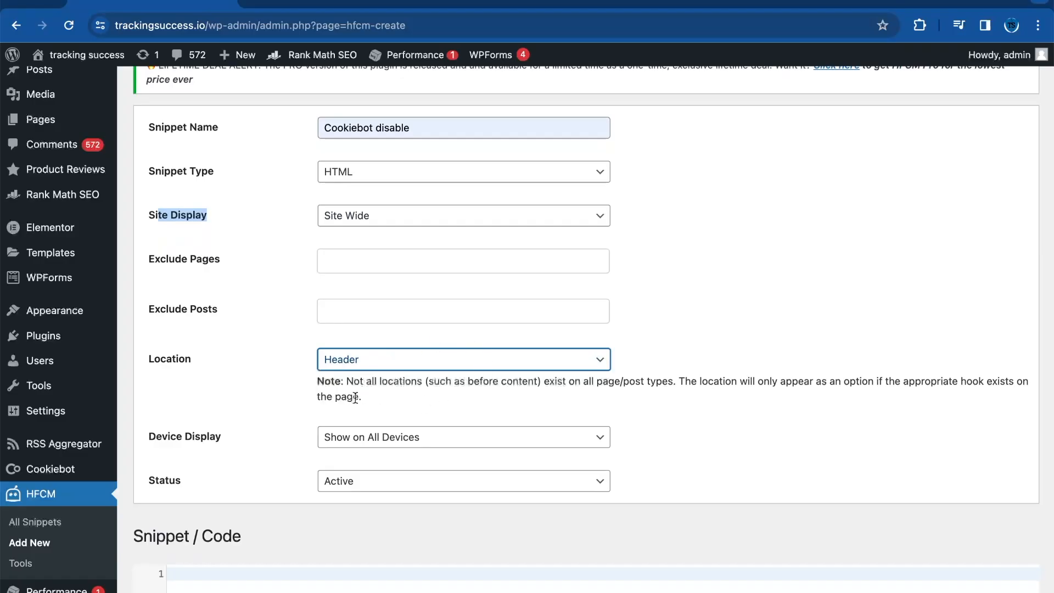
# - Paste the <style type="text/css"> code hiding the Cookiebot branding and save the snippet
pyautogui.scroll(-3)
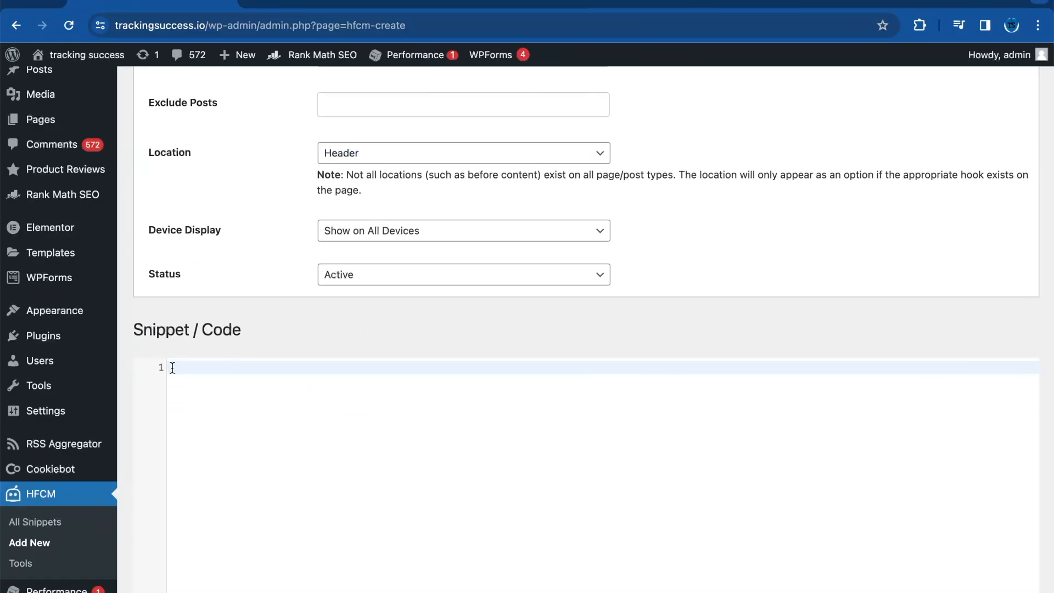
pyautogui.write('<style type="text/css">')
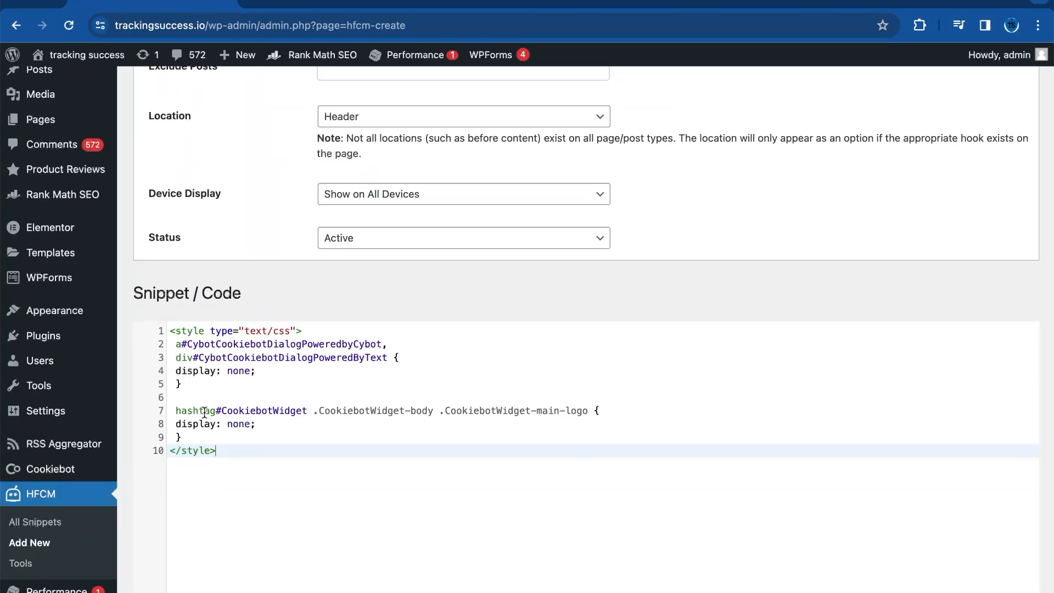
pyautogui.scroll(-3)
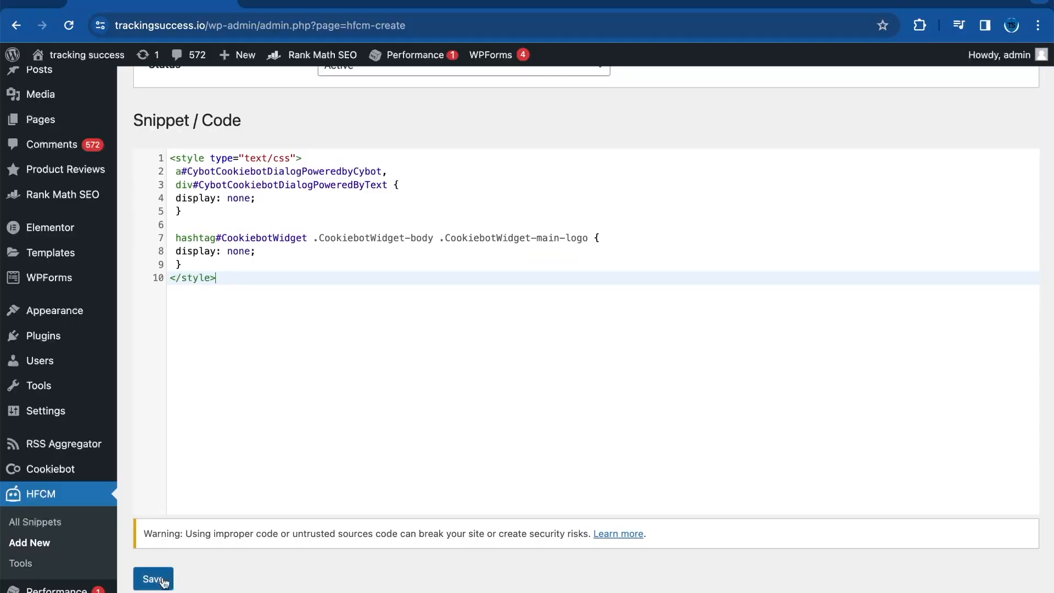
pyautogui.click(152, 579)
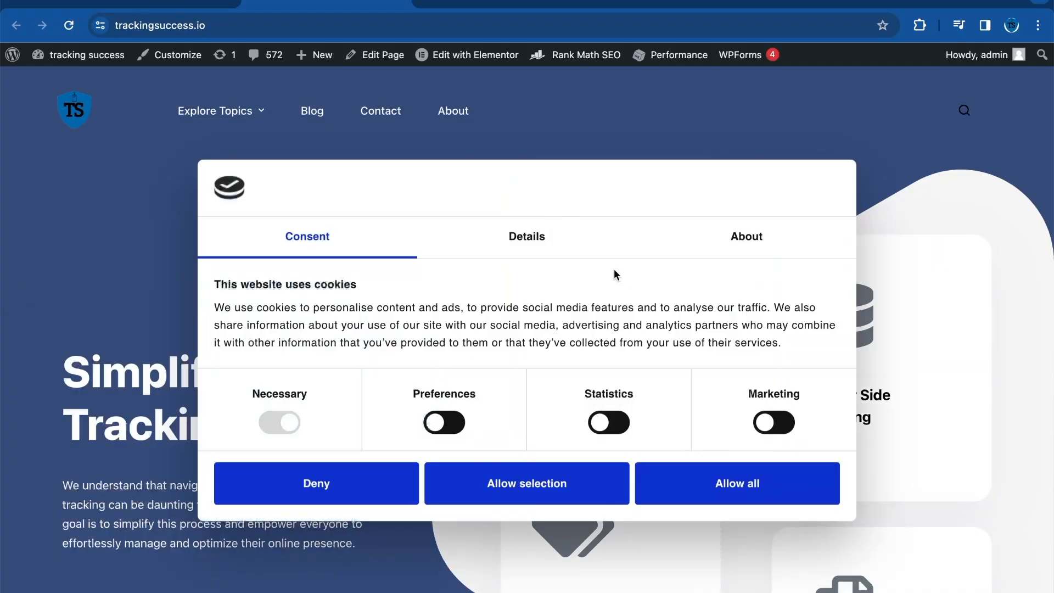
pyautogui.moveTo(826, 212)
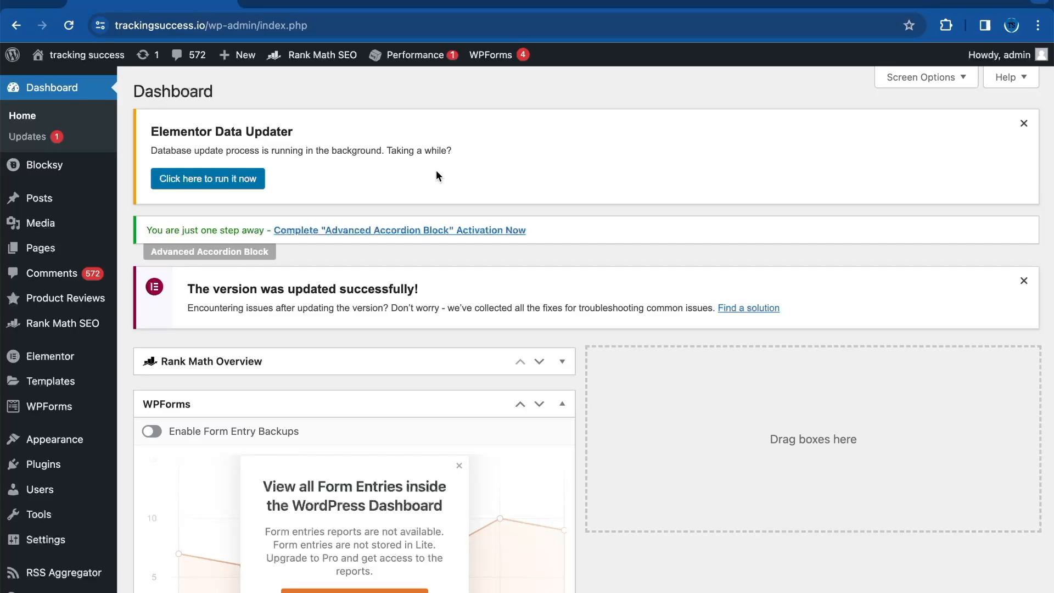
pyautogui.moveTo(478, 168)
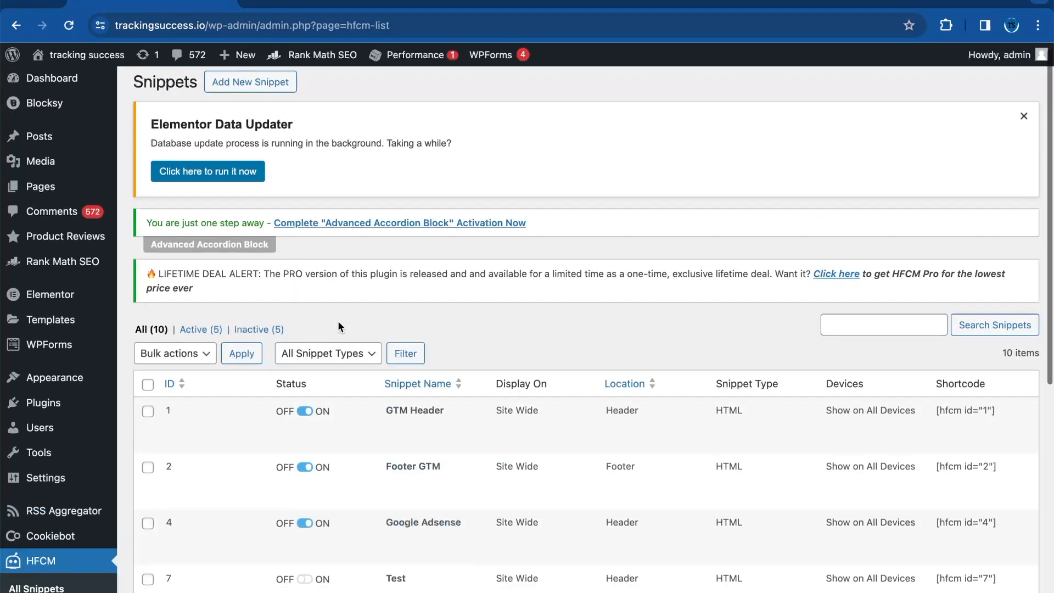
# - Toggle off the status of snippet ID 13 'Cookiebot disable' in the All Snippets list
pyautogui.scroll(-3)
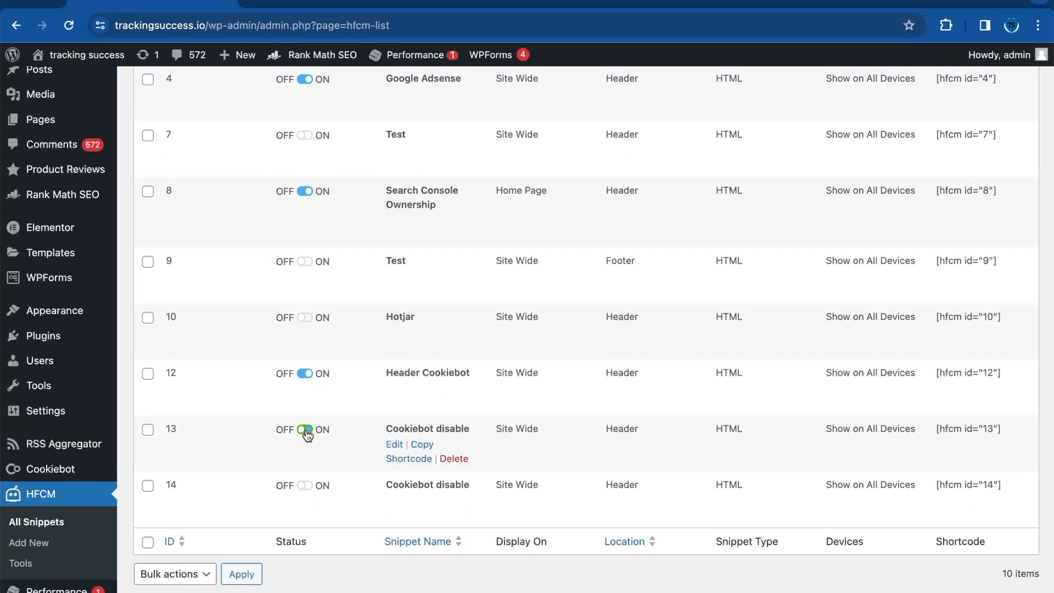
pyautogui.click(304, 429)
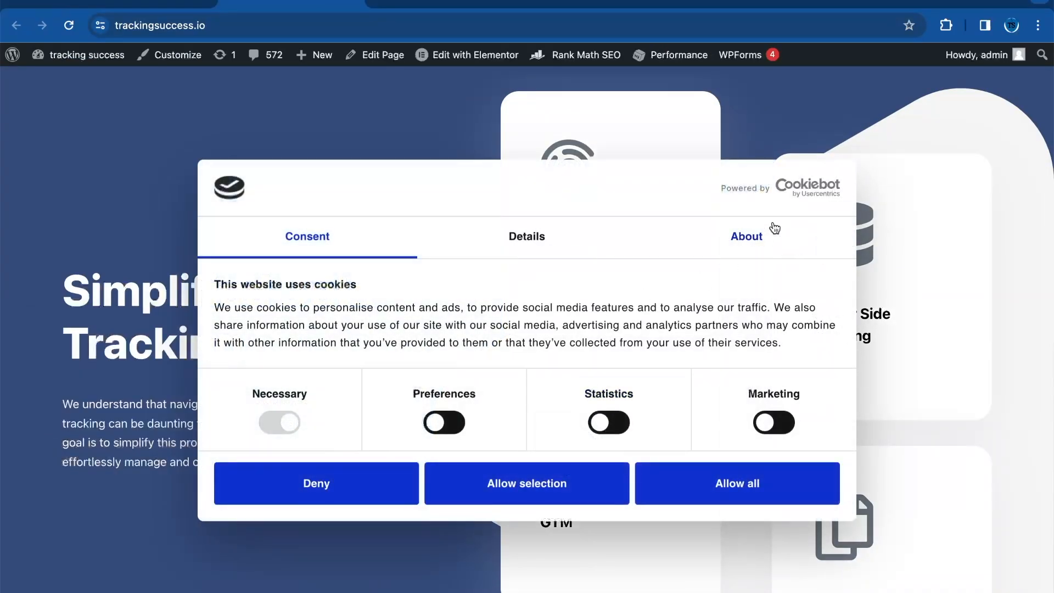
pyautogui.moveTo(571, 224)
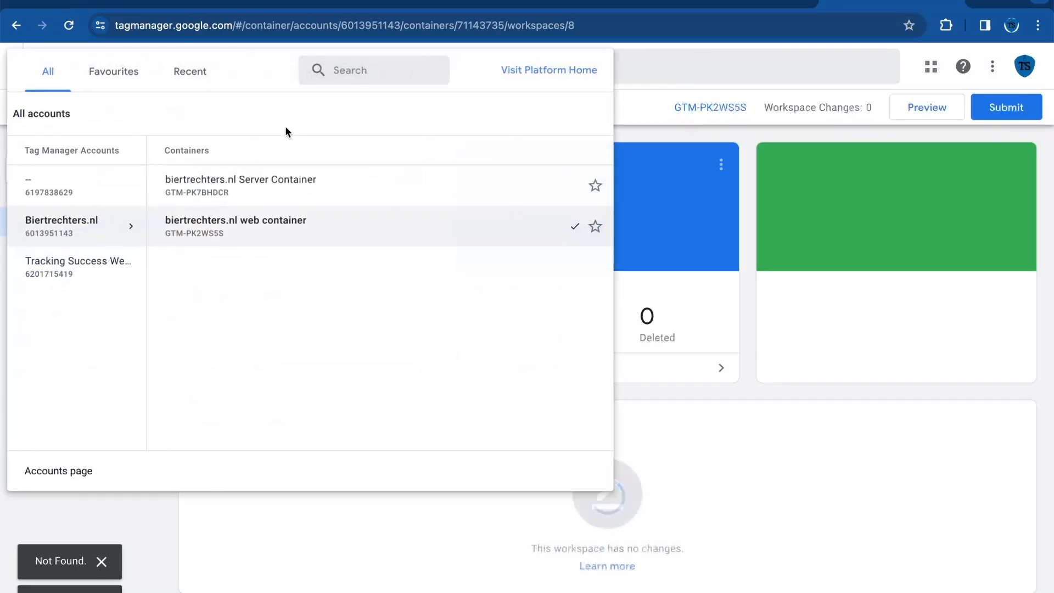
# - In the Tracking Success container, create a new tag of type Custom HTML (searched via 'custom')
pyautogui.click(76, 268)
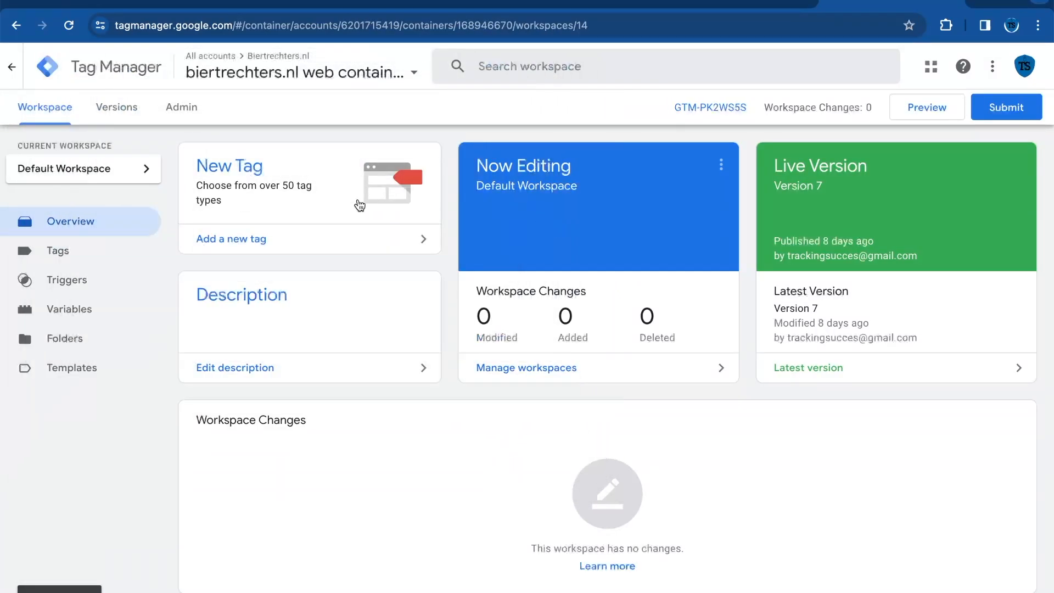
pyautogui.click(58, 250)
pyautogui.write('Cookiebot disable logo widget')
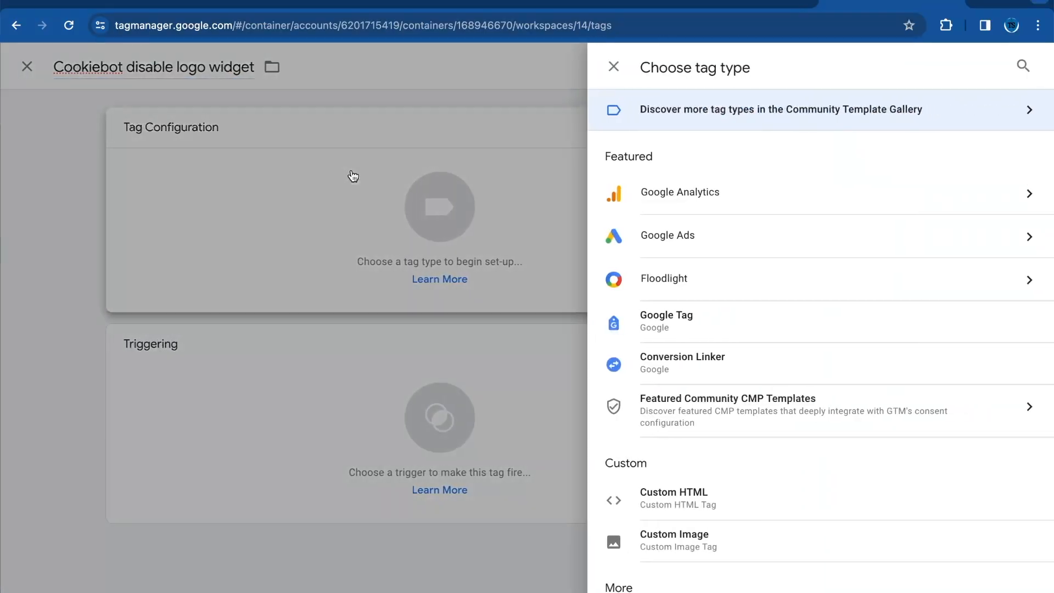
pyautogui.write('custom')
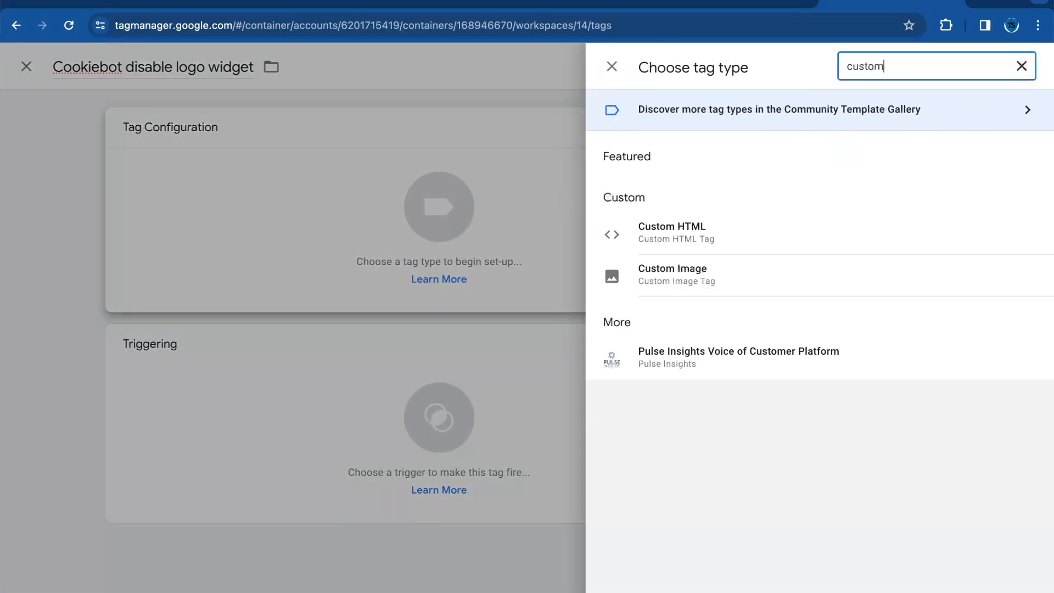
pyautogui.click(671, 232)
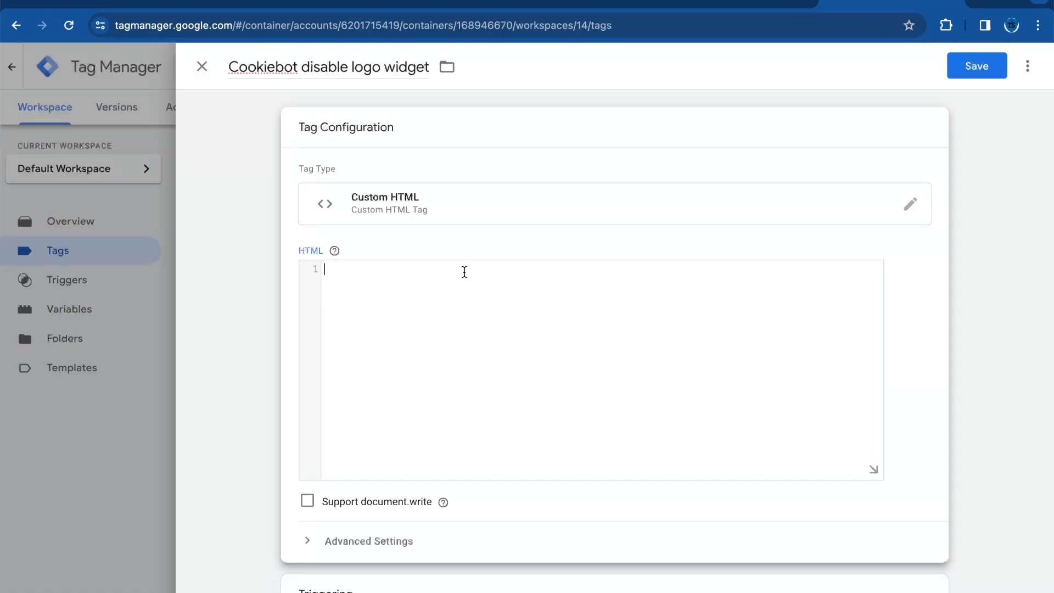
# - Paste the <style type="text/css"> logo-hiding code, set the trigger to All Pages, and save the tag
pyautogui.write('<style type="text/css">')
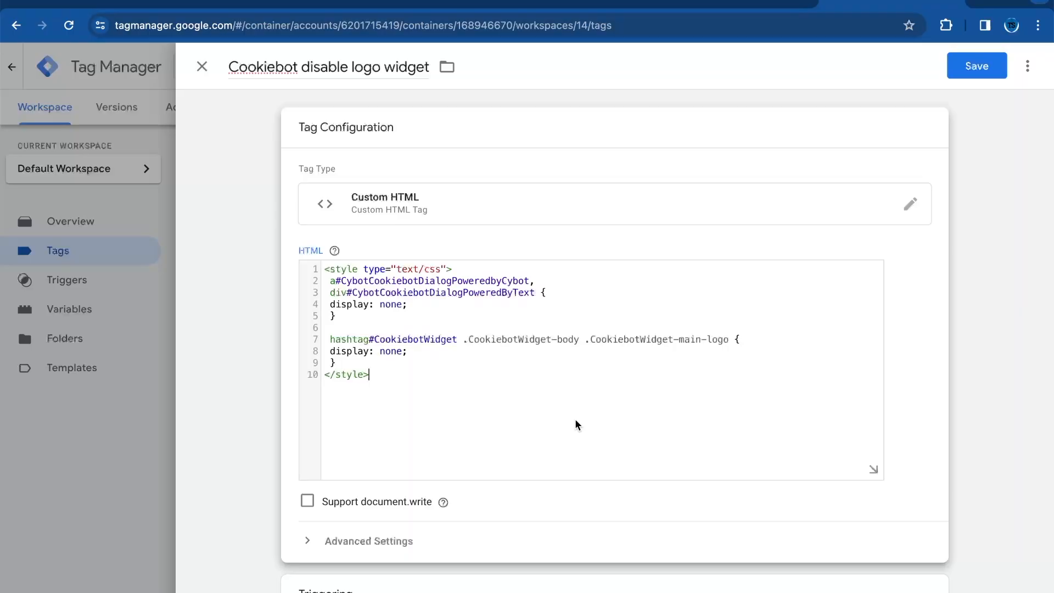
pyautogui.scroll(-3)
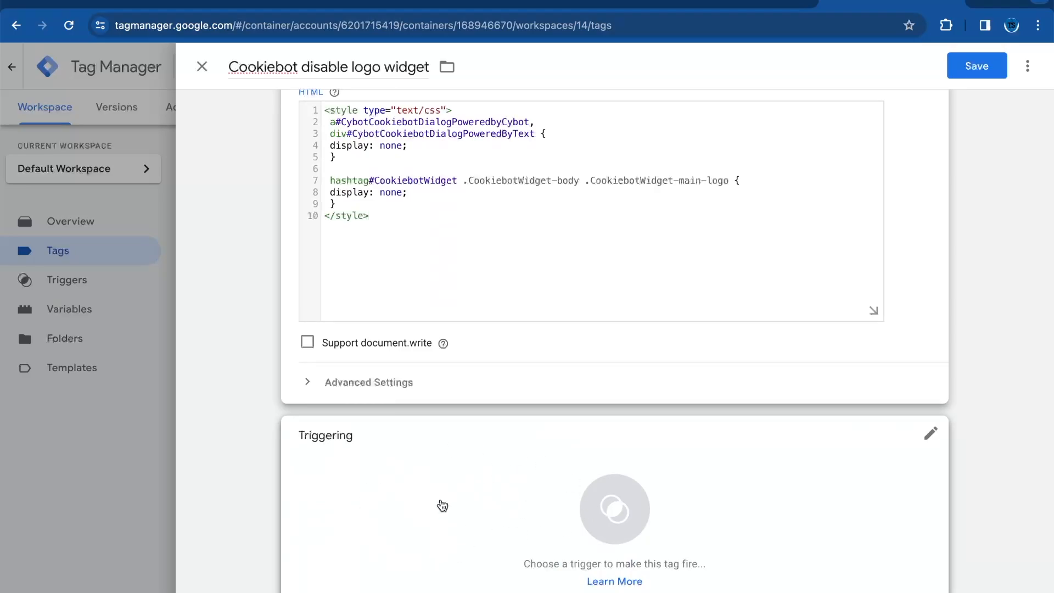
pyautogui.click(614, 509)
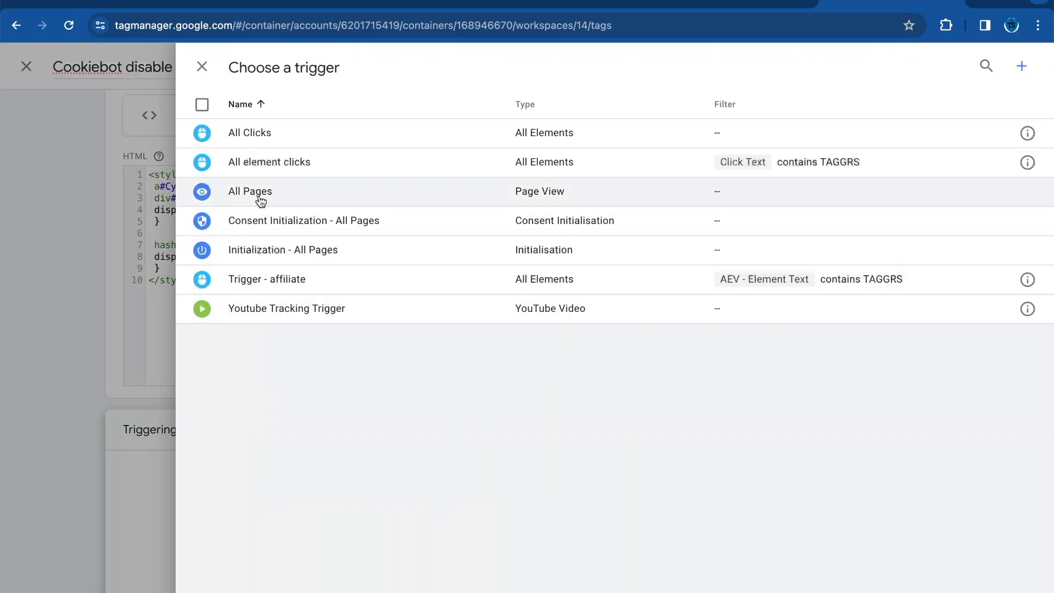
pyautogui.click(251, 191)
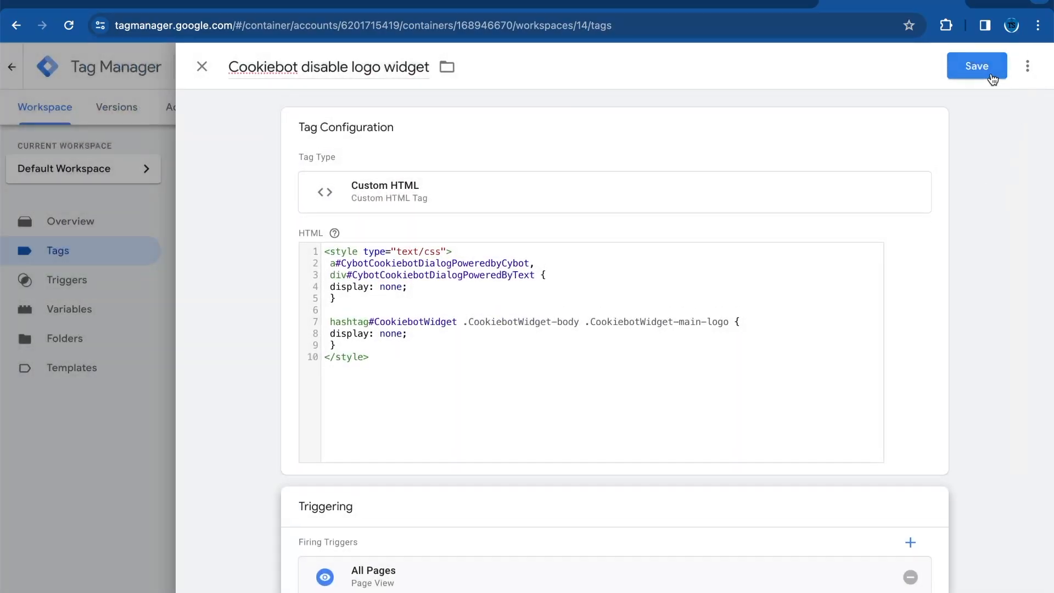
pyautogui.click(976, 66)
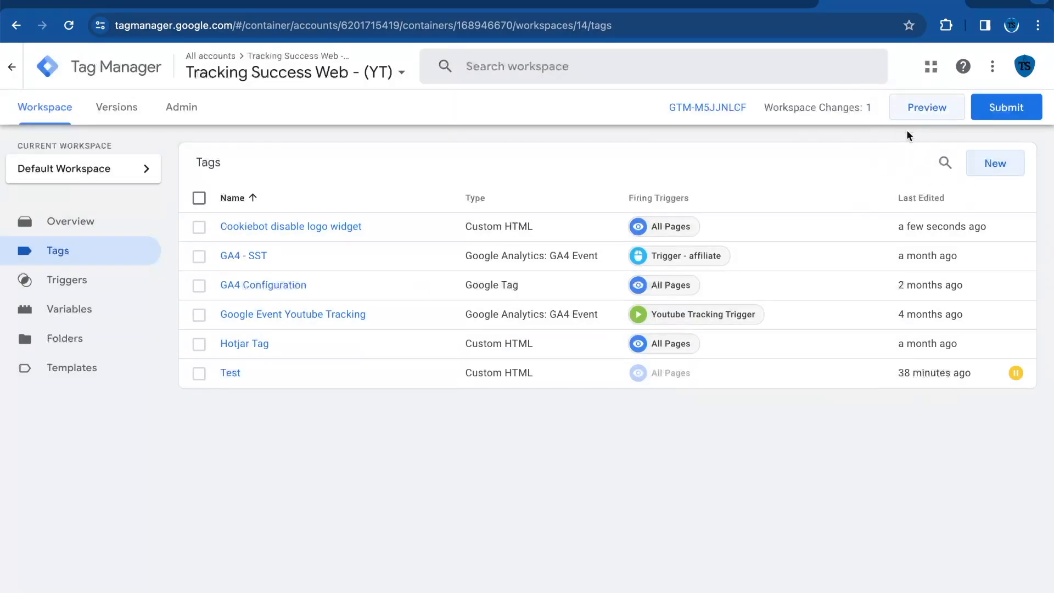
pyautogui.click(926, 106)
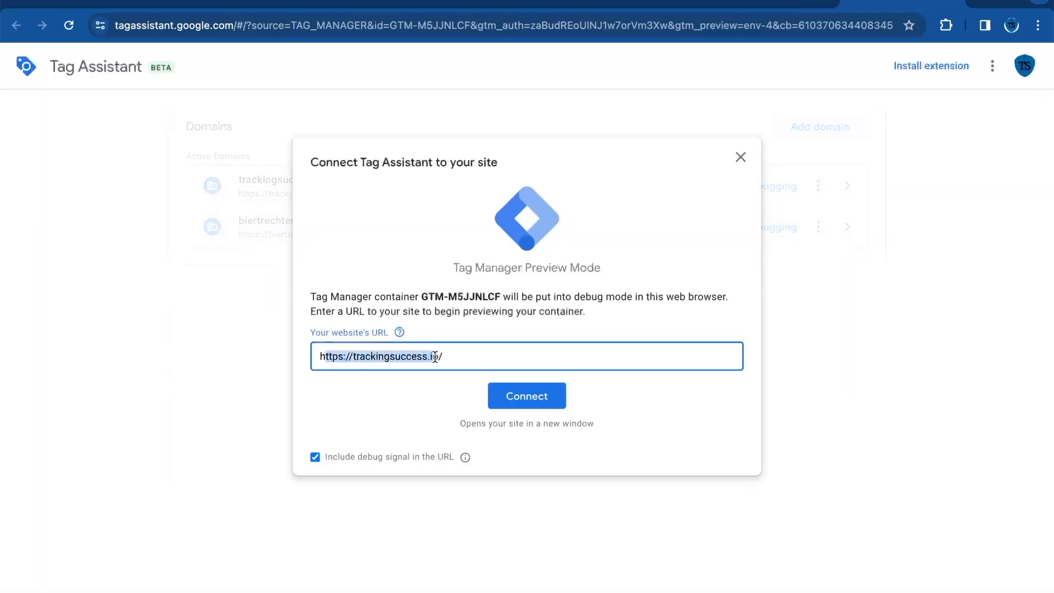
pyautogui.click(526, 396)
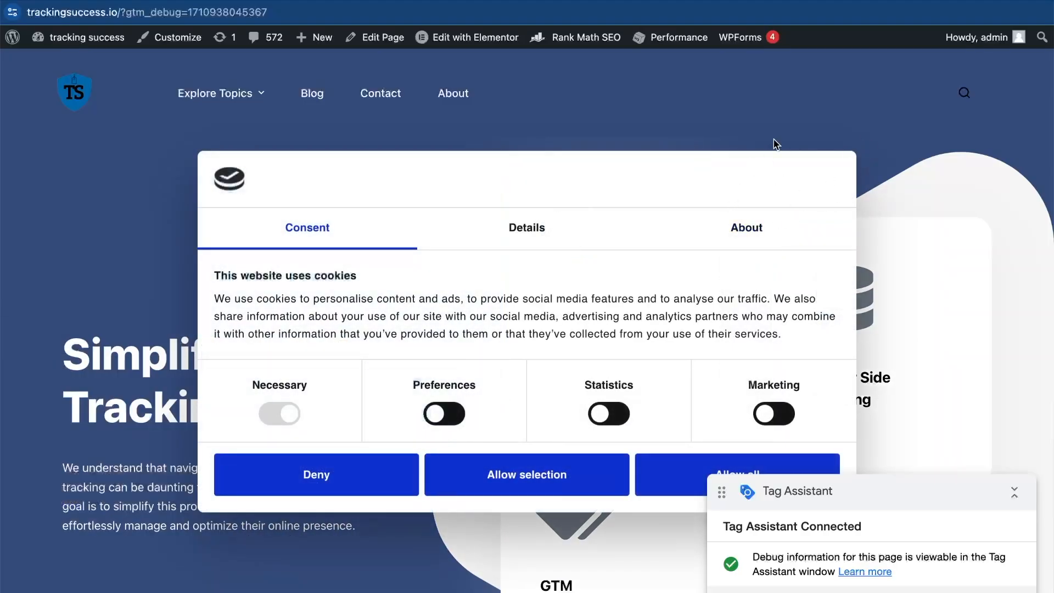
pyautogui.moveTo(795, 195)
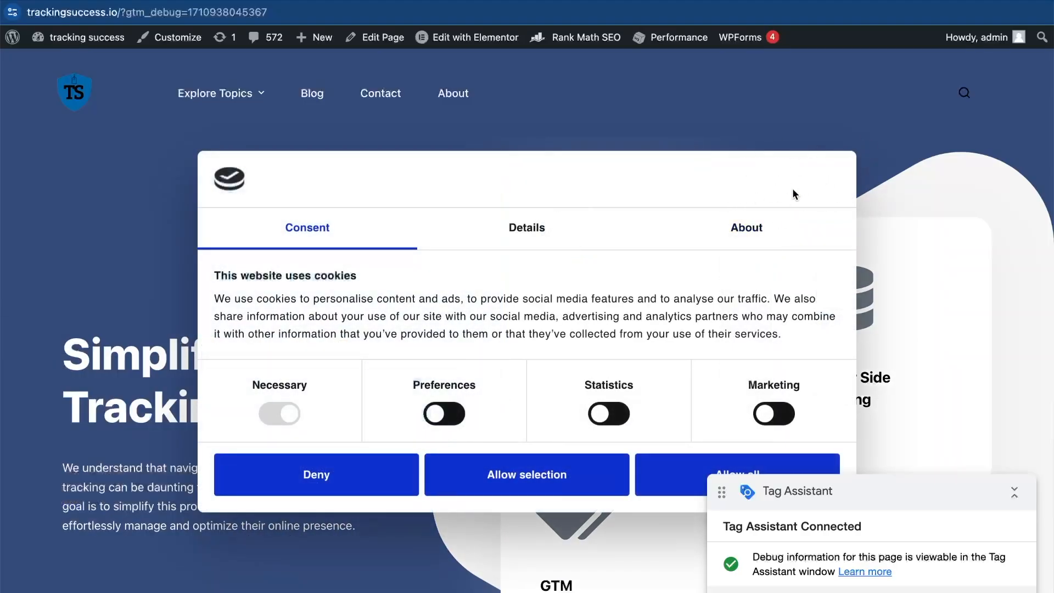